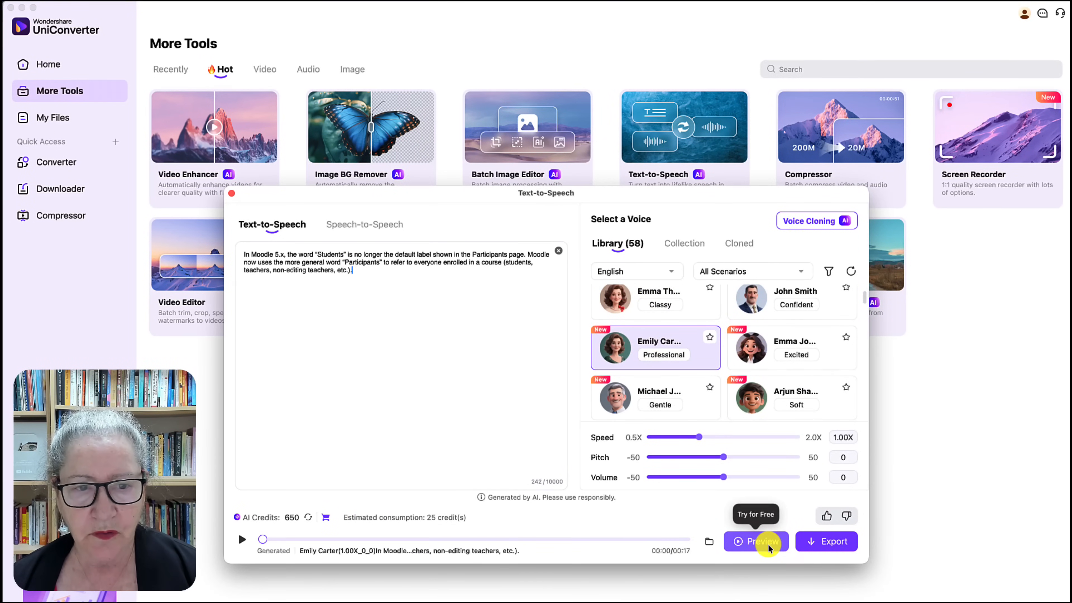
Step: Preview the generated 17-second Moodle narration to hear the voice
click(756, 541)
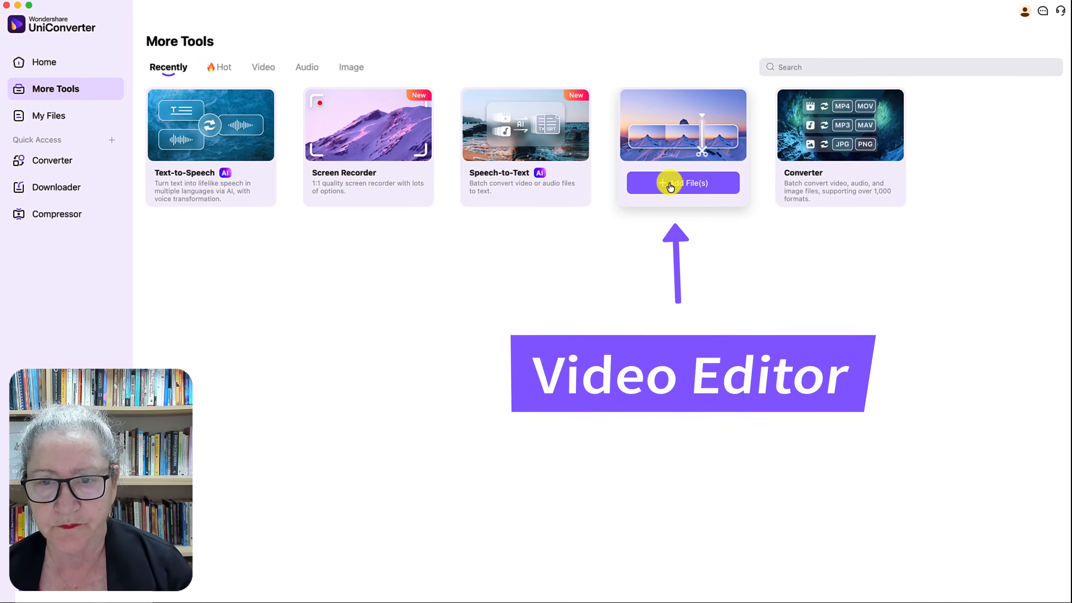
click(682, 182)
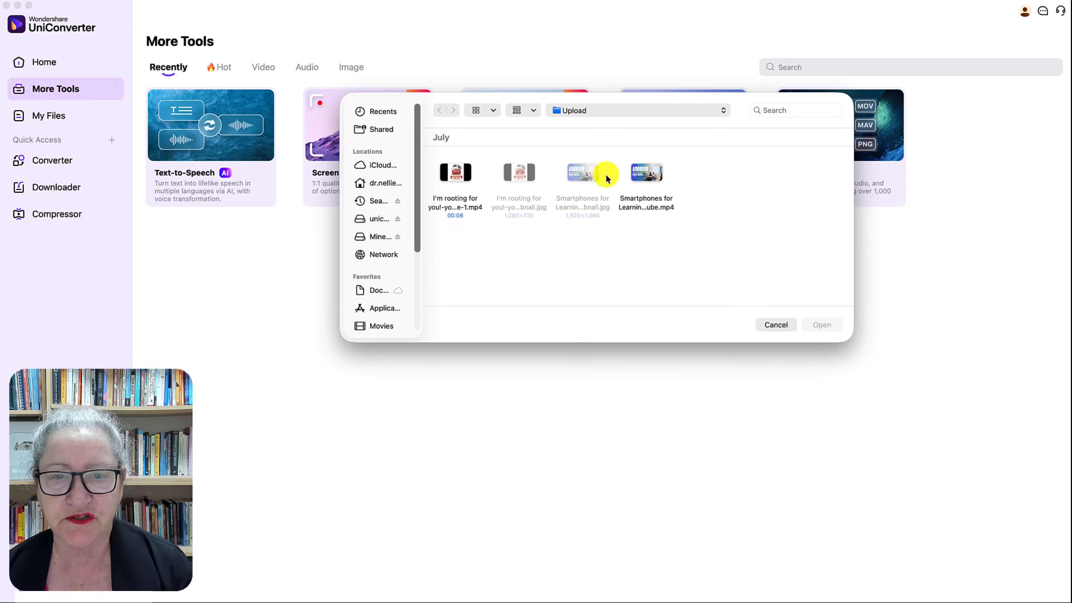
click(645, 171)
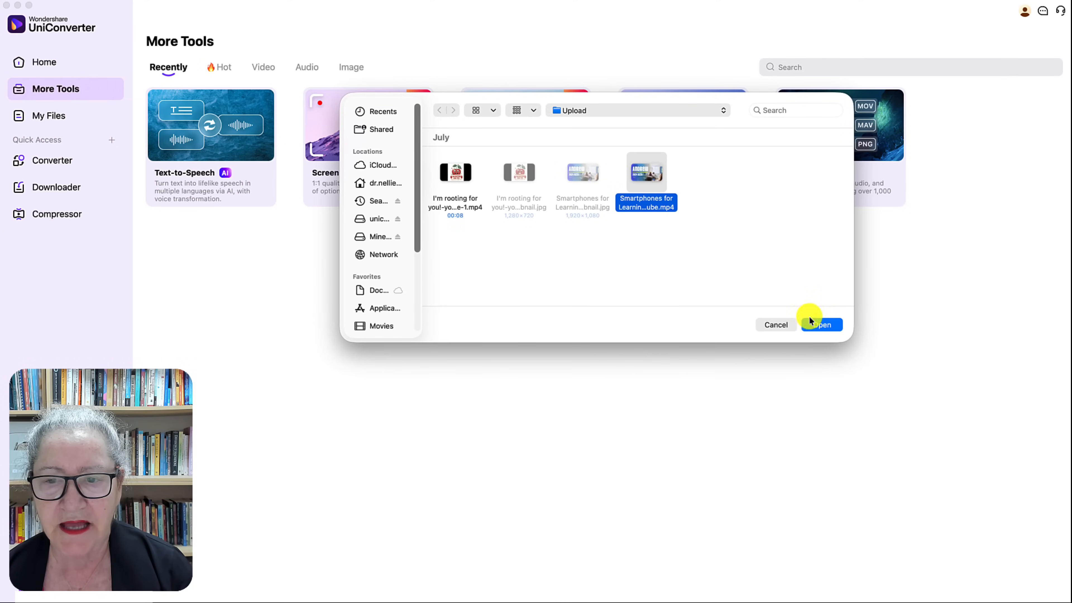
click(821, 325)
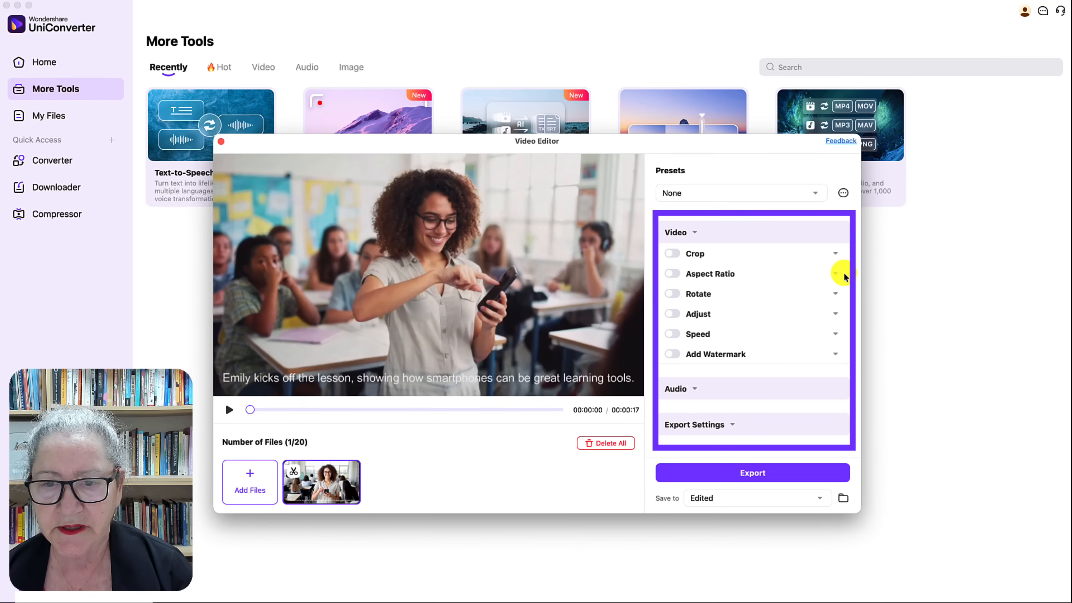
click(672, 274)
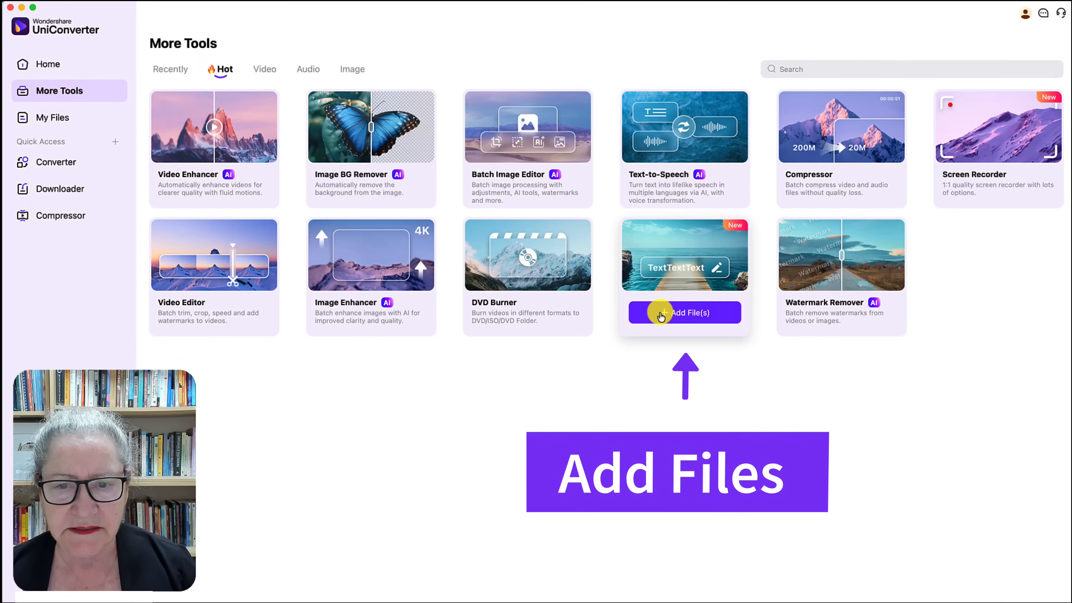
Step: Load the Smartphones for Learning video into Subtitle Editor and start the Auto-Subtitles Generator
click(683, 312)
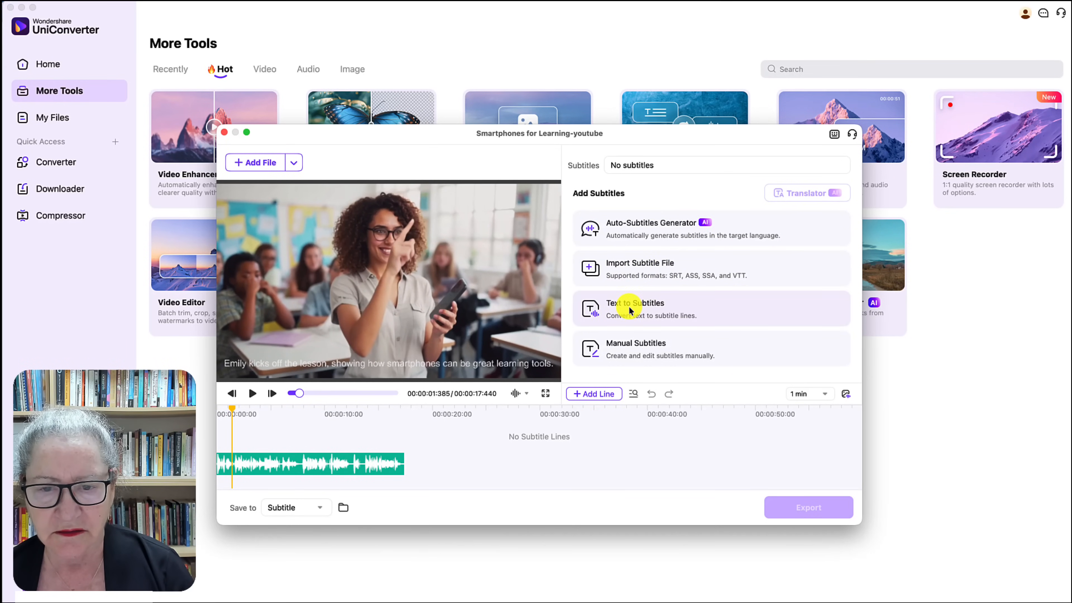
mouse_move(645, 355)
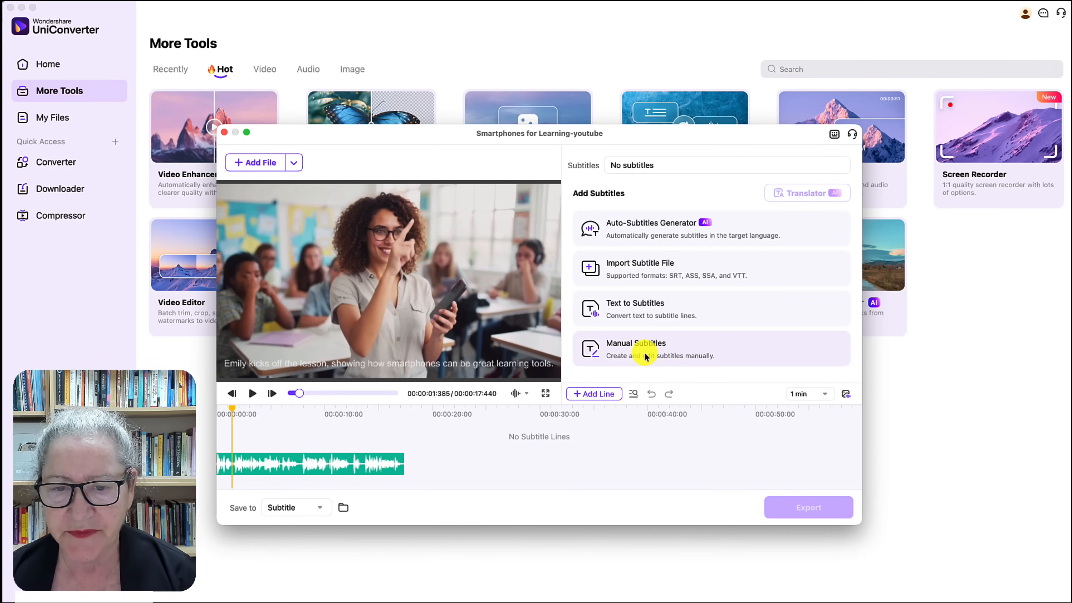
mouse_move(606, 391)
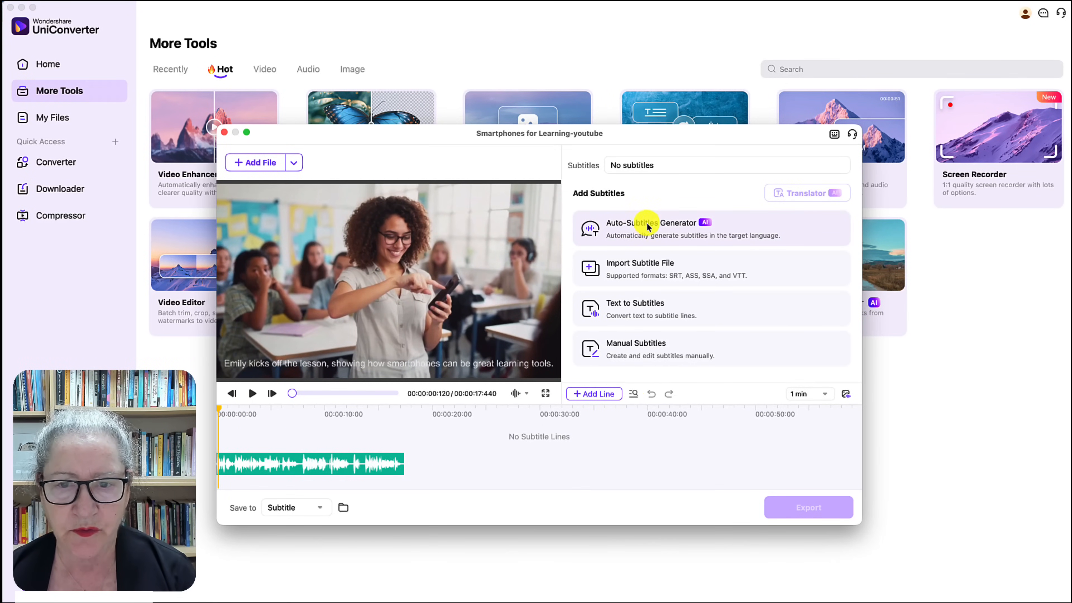
click(650, 228)
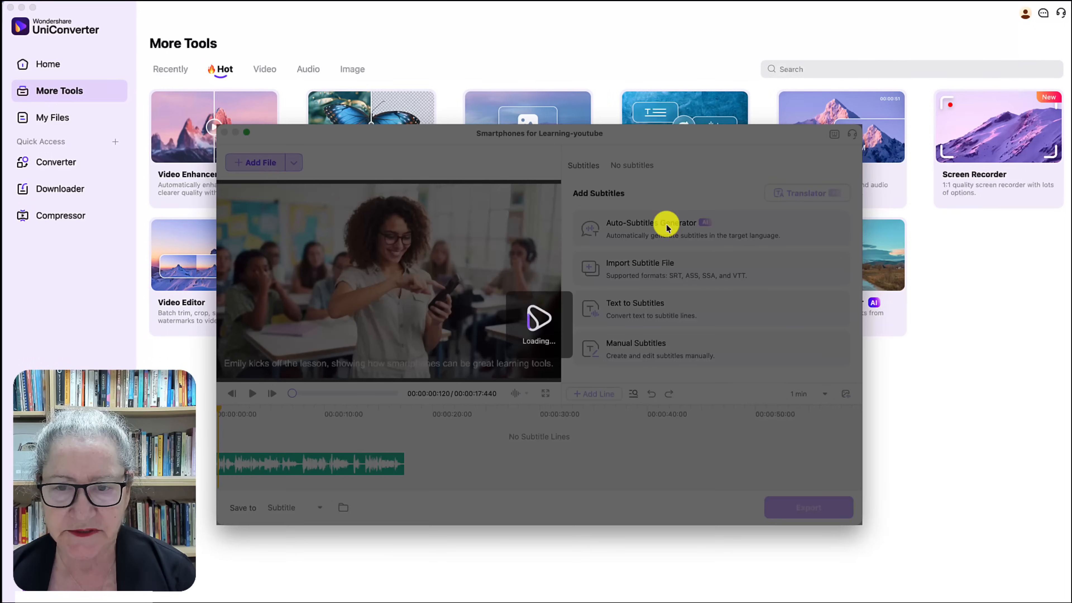
Step: Generate subtitles with Auto Detect source language and Unlimited/Whole Sentence lines, spending 8 credits
click(651, 222)
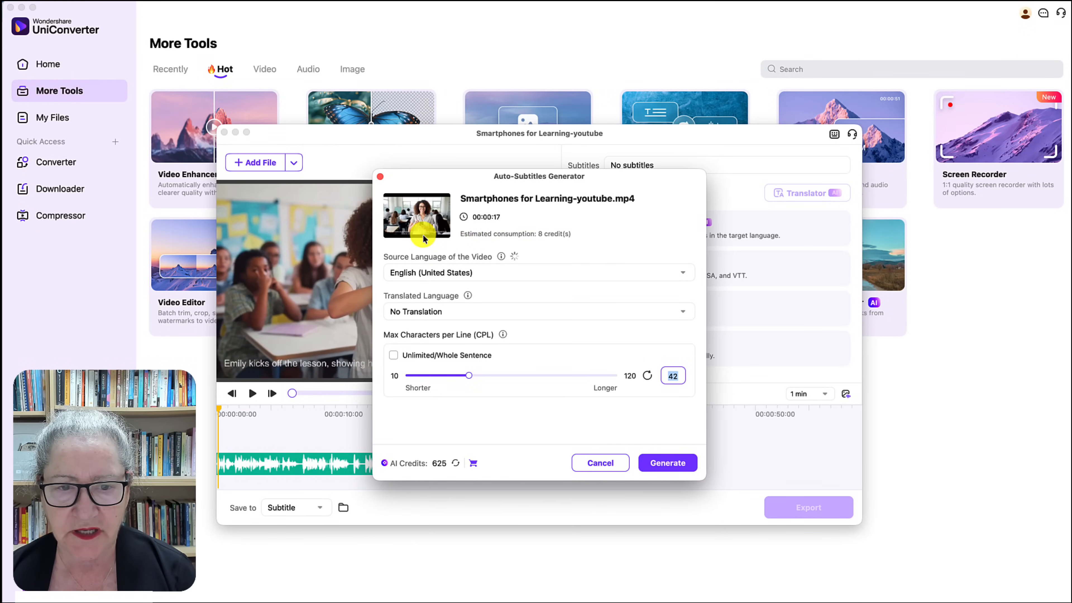
mouse_move(529, 311)
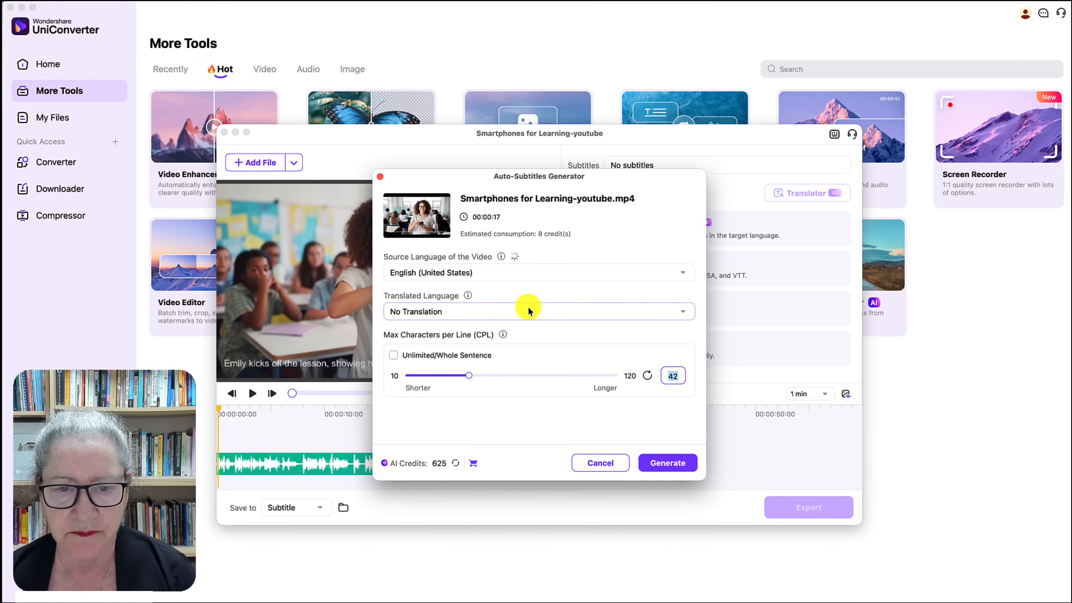
click(681, 311)
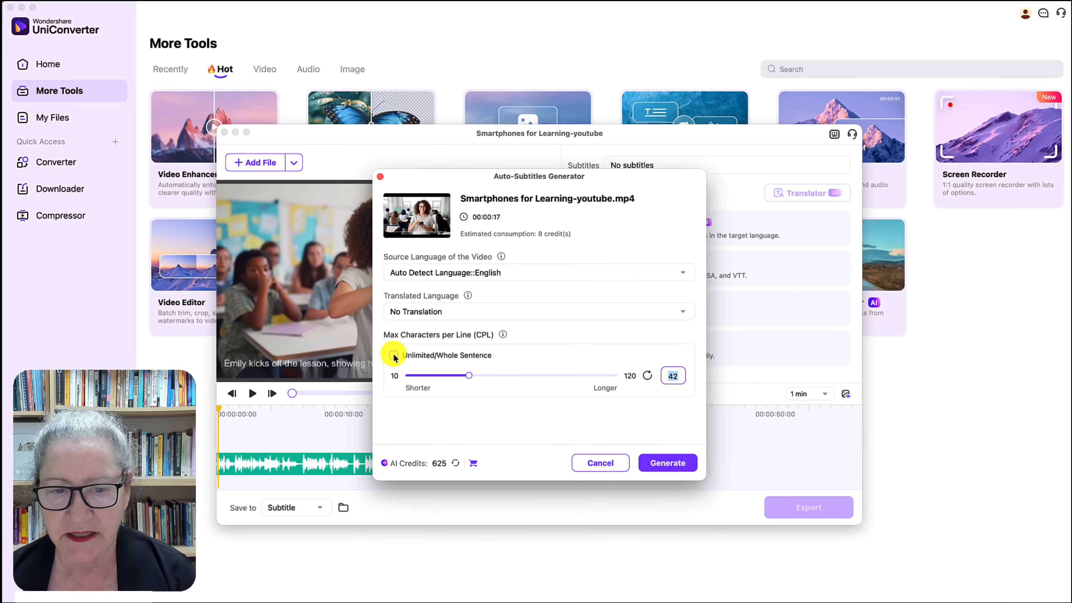
click(394, 355)
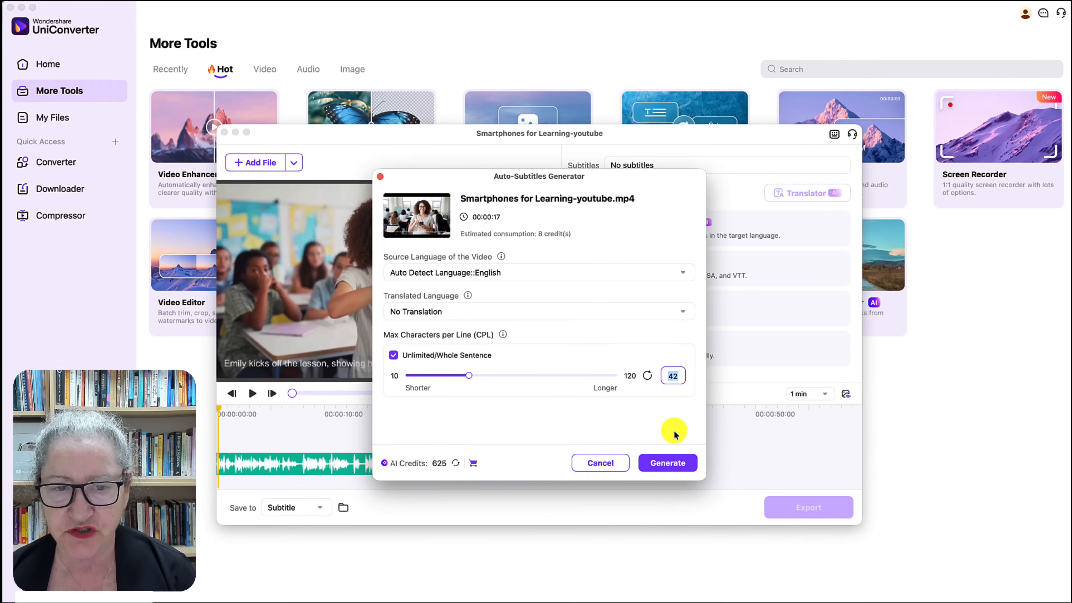
click(667, 463)
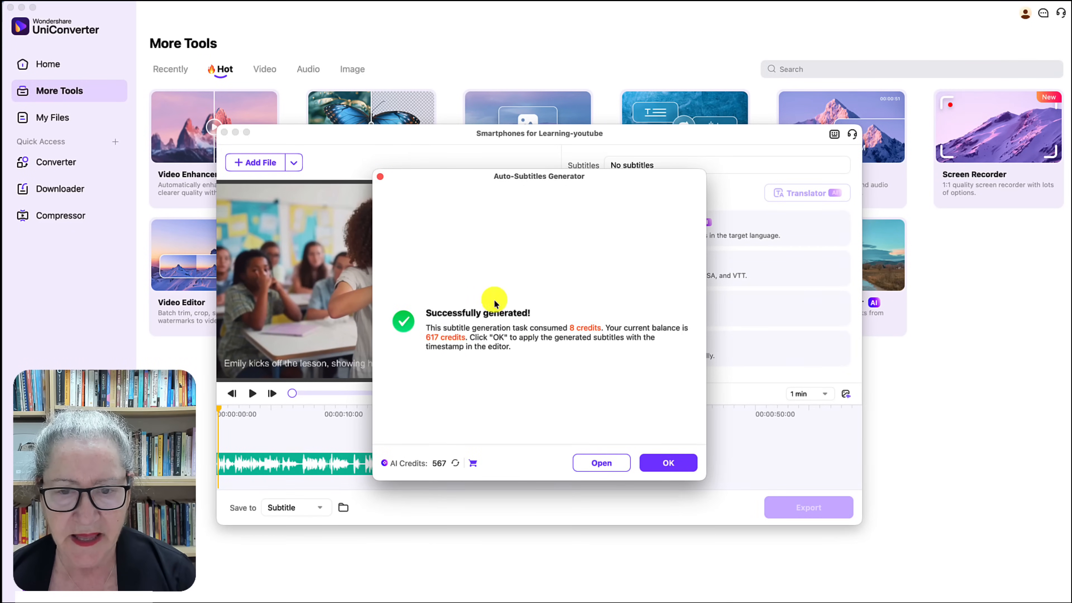
Step: Apply the generated English subtitle lines, review them during playback, and start the export
click(668, 463)
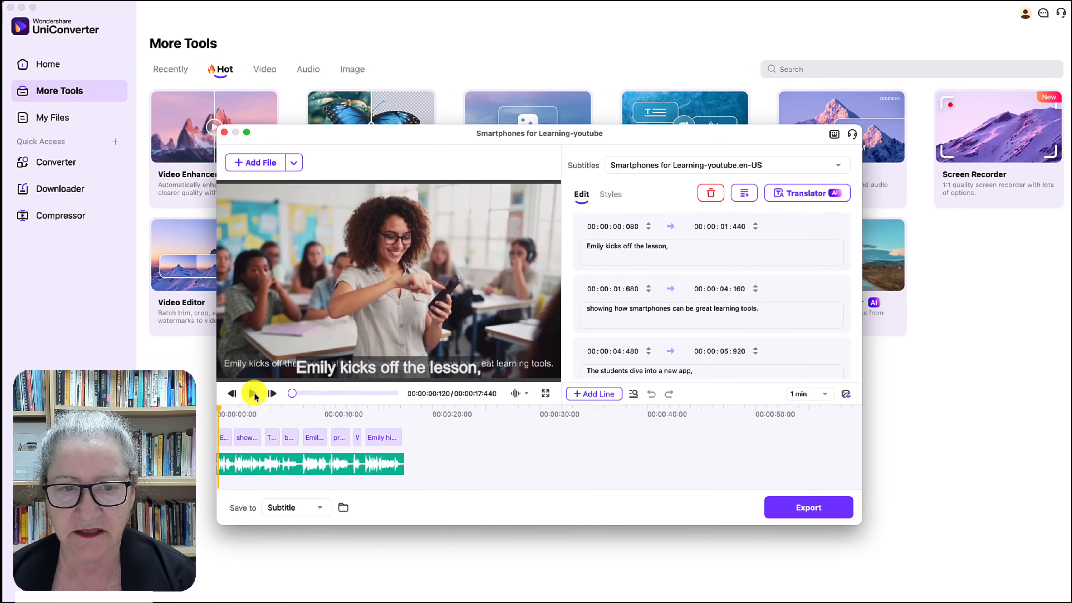
click(252, 393)
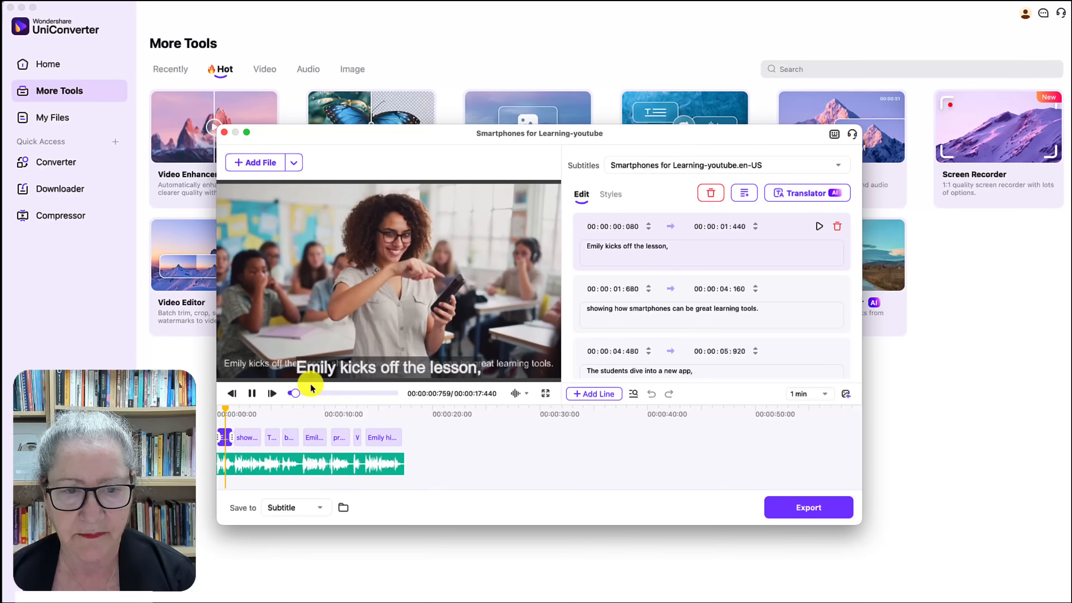
click(272, 392)
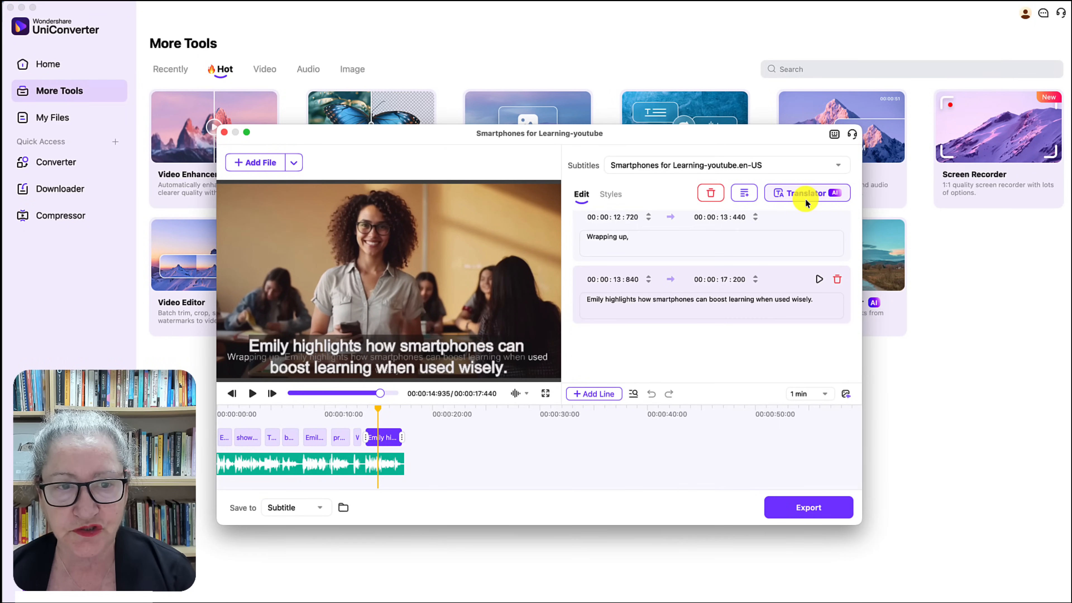
mouse_move(805, 507)
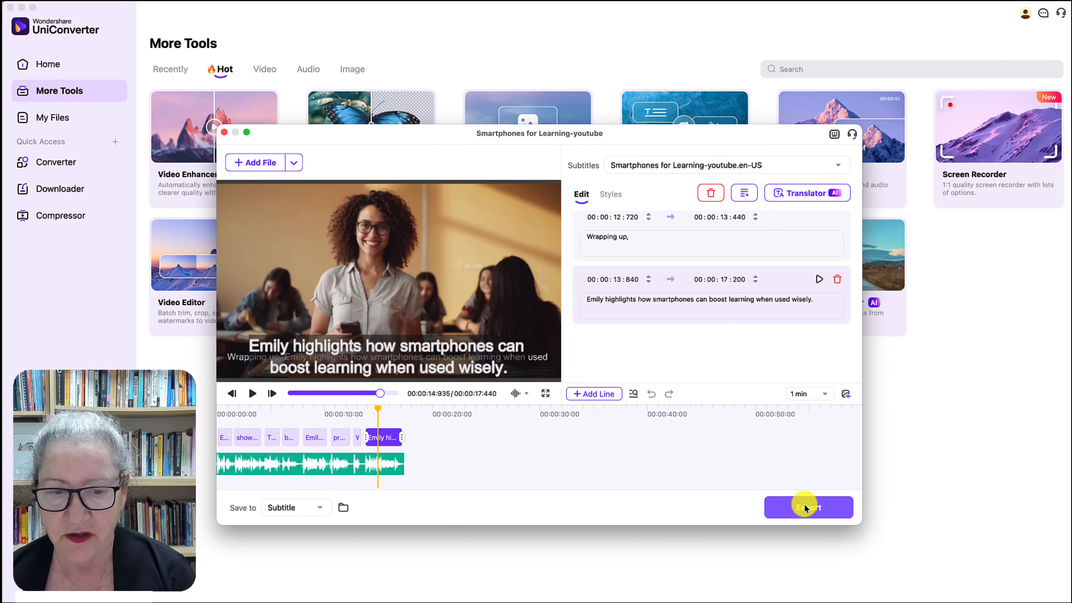
click(808, 508)
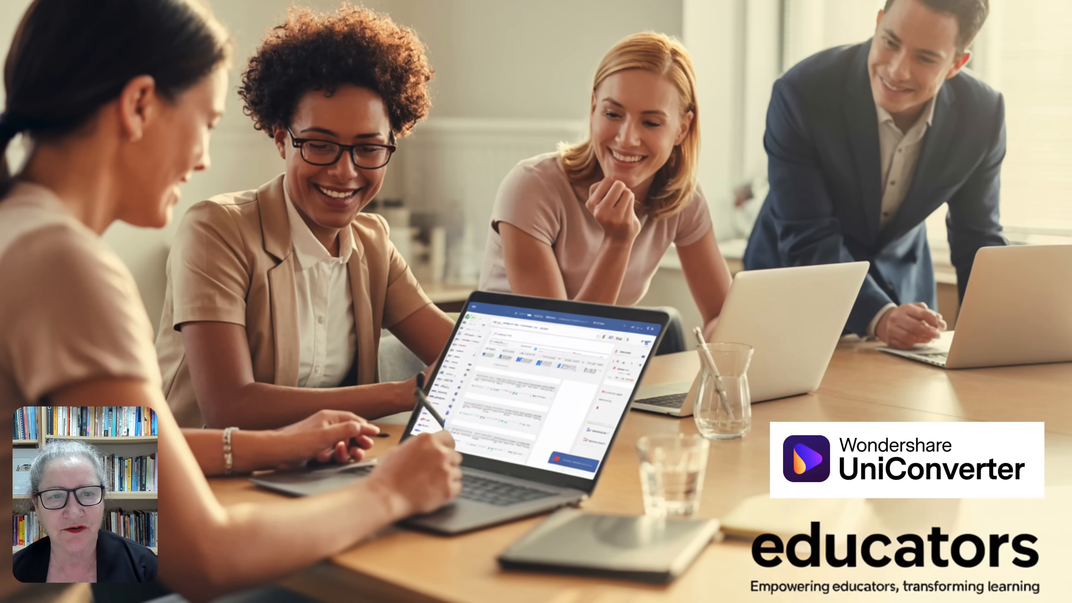